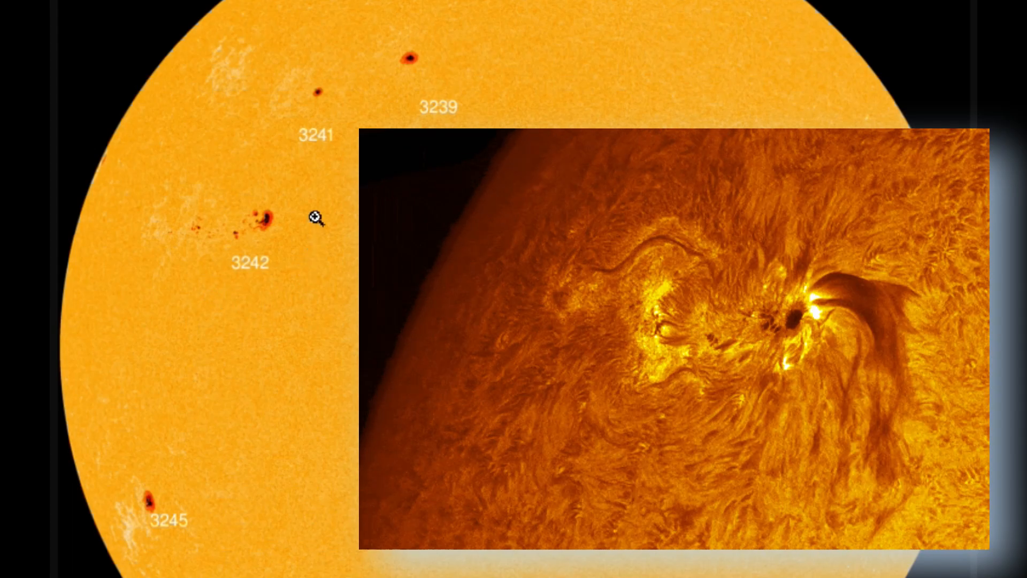
pyautogui.moveTo(298, 256)
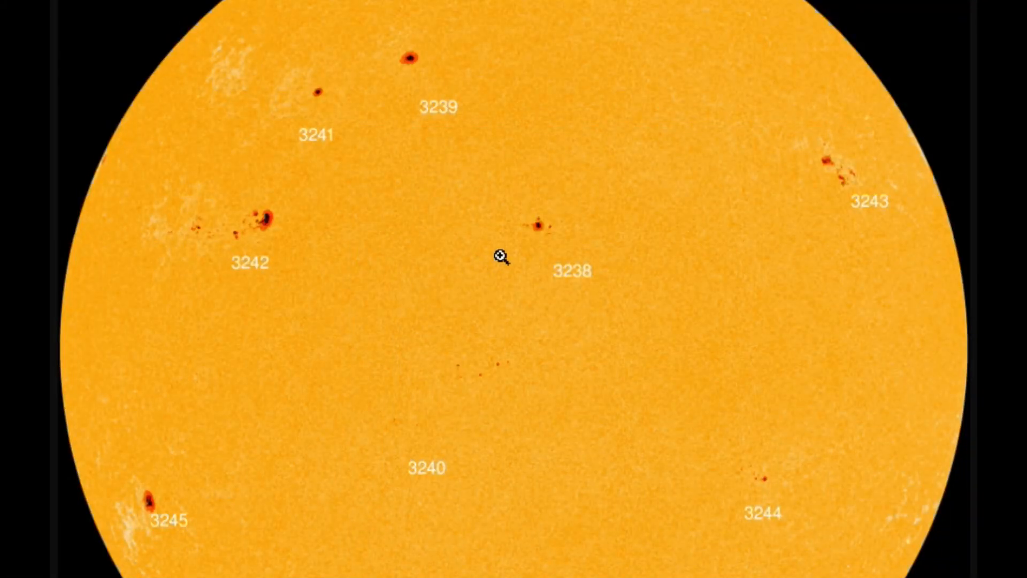
pyautogui.moveTo(296, 200)
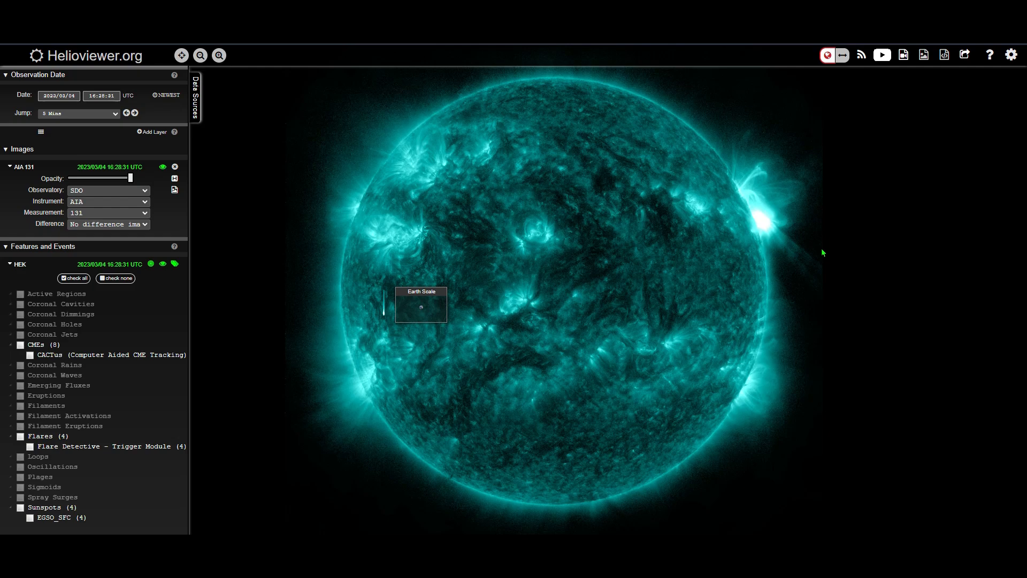
pyautogui.moveTo(577, 157)
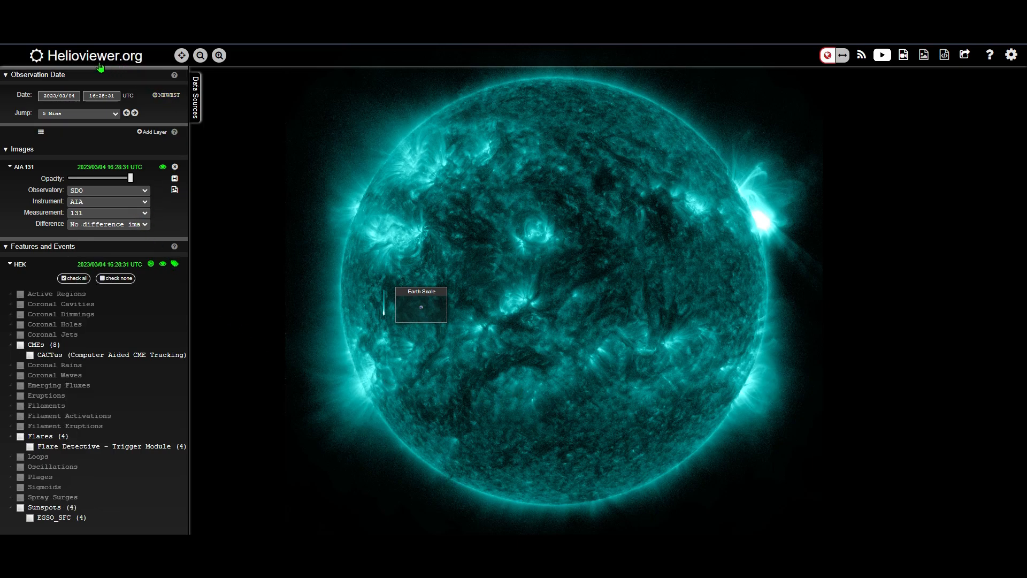
pyautogui.moveTo(394, 329)
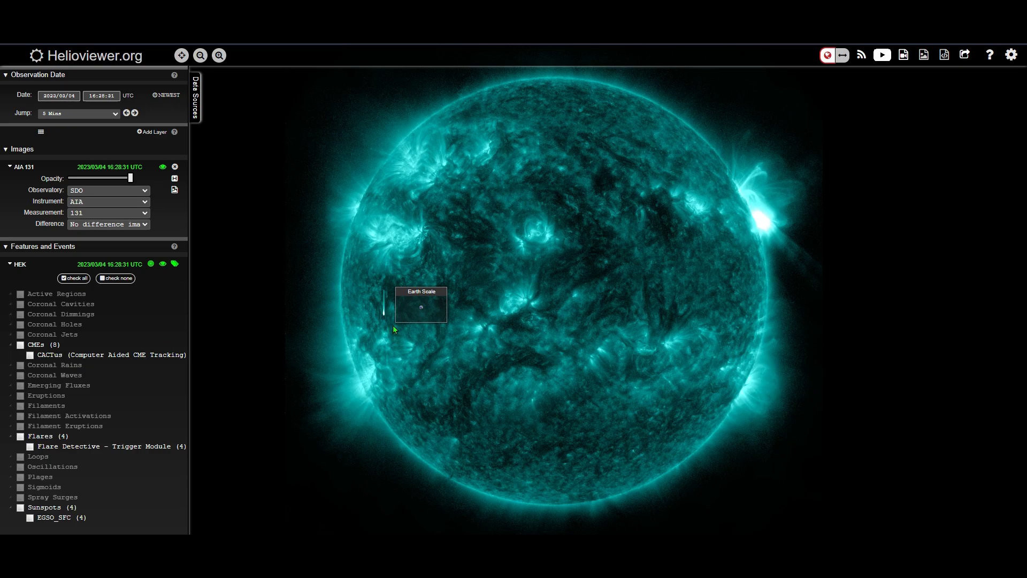
pyautogui.moveTo(412, 322)
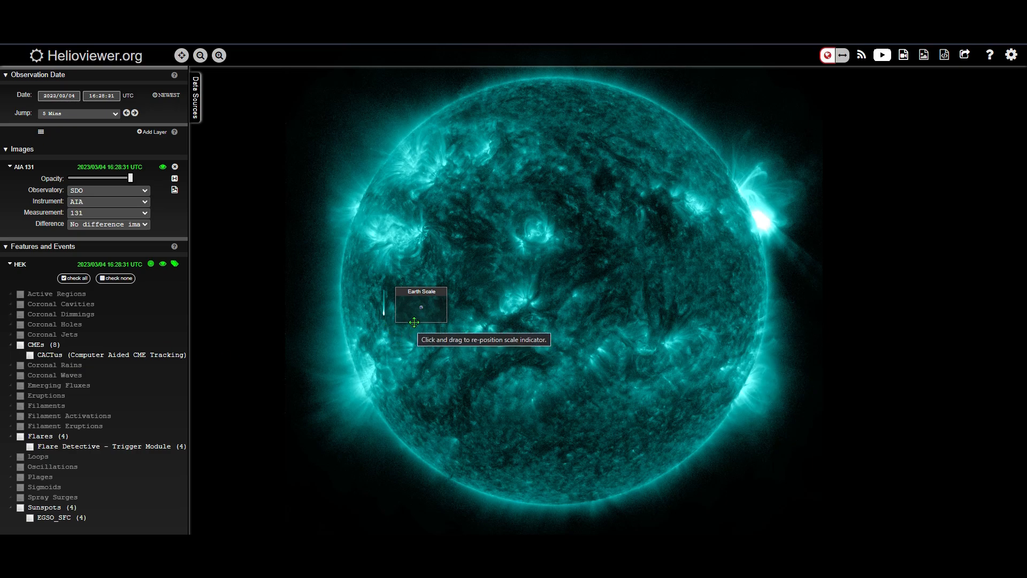
pyautogui.moveTo(384, 322)
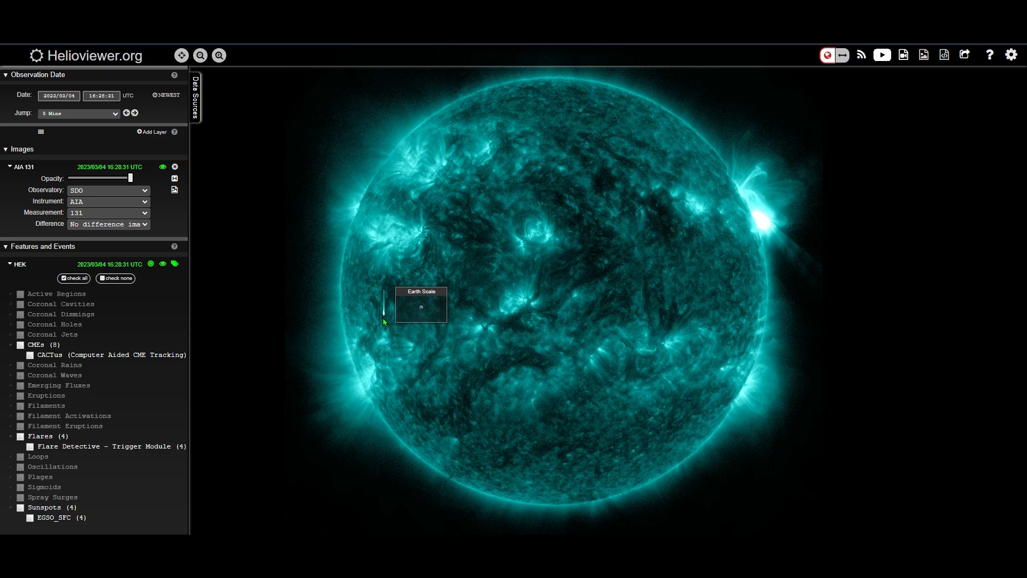
pyautogui.moveTo(381, 325)
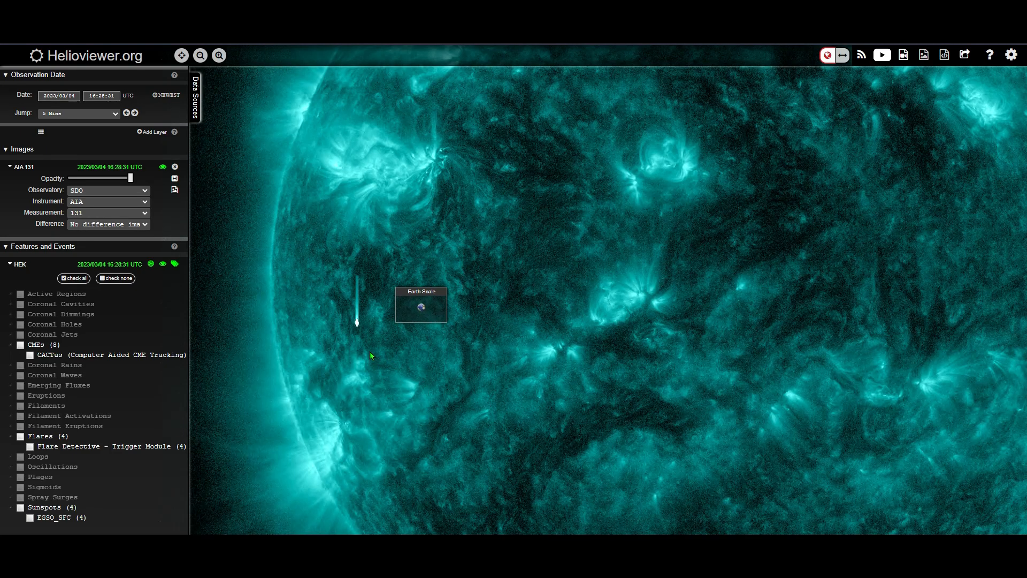
pyautogui.moveTo(354, 348)
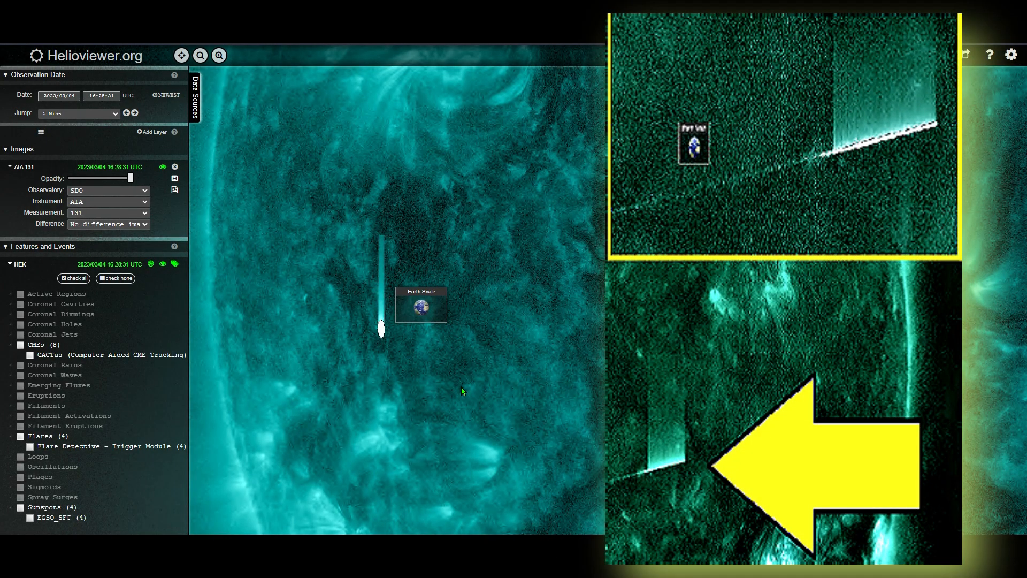
pyautogui.moveTo(435, 354)
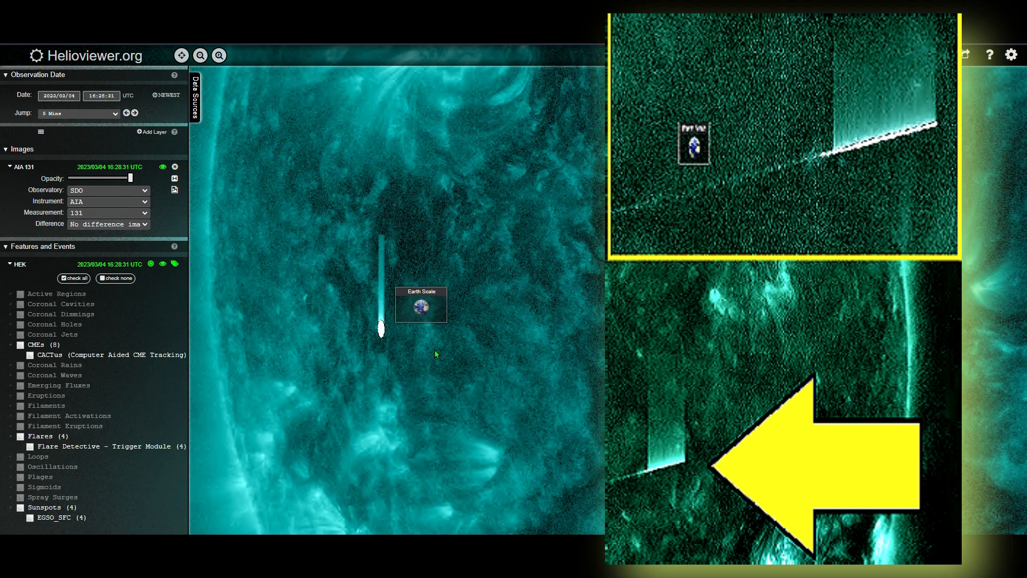
pyautogui.moveTo(332, 319)
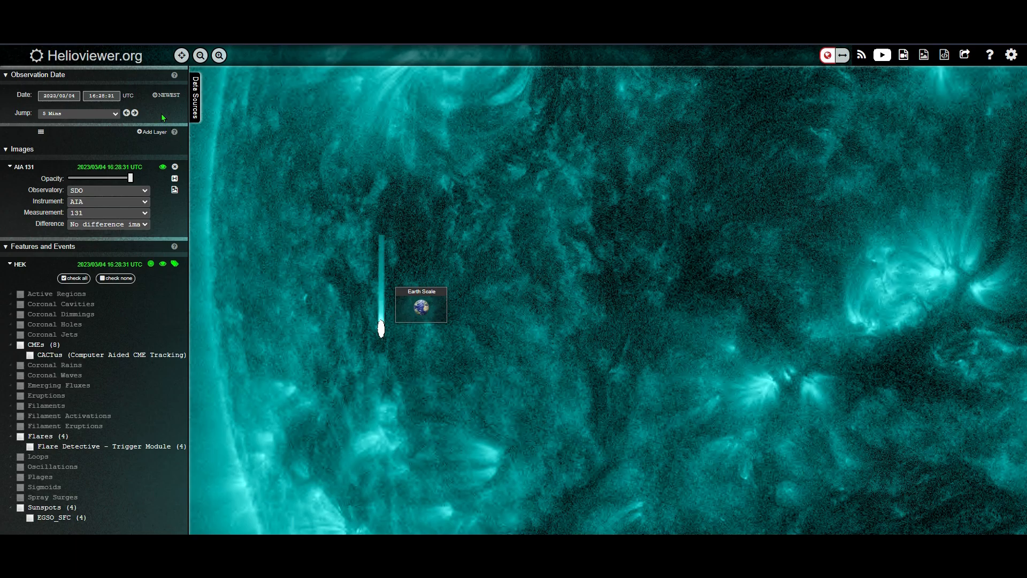
pyautogui.moveTo(157, 115)
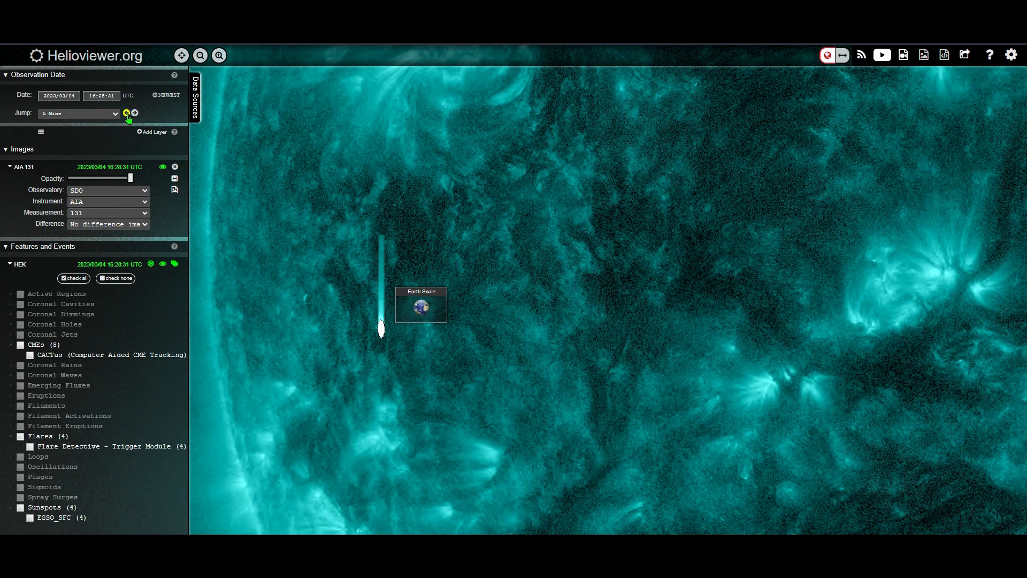
# Step: Check the frames at 16:23 and 16:33 show no streak, returning to the 16:28:31 image
pyautogui.click(125, 112)
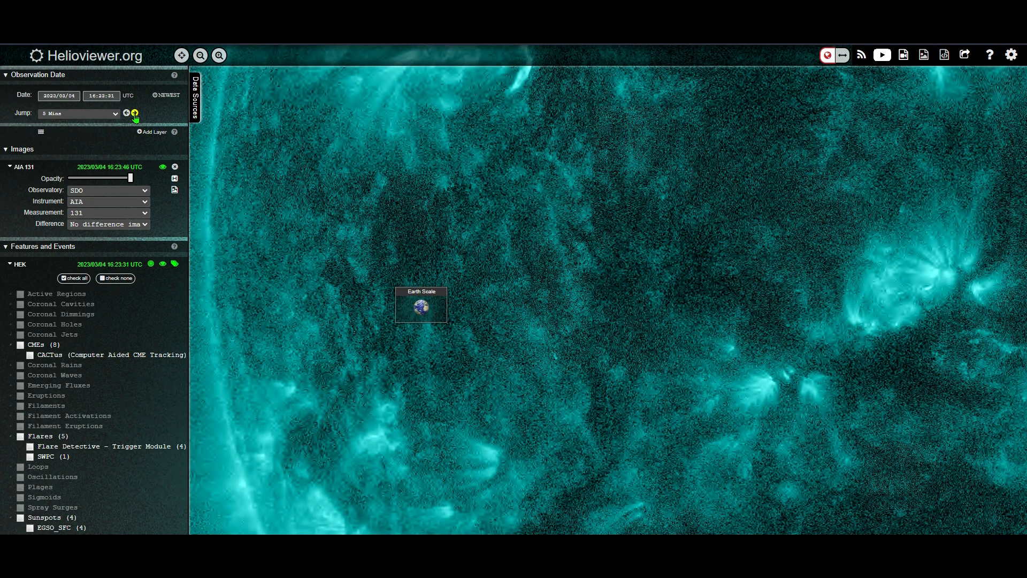
pyautogui.click(134, 113)
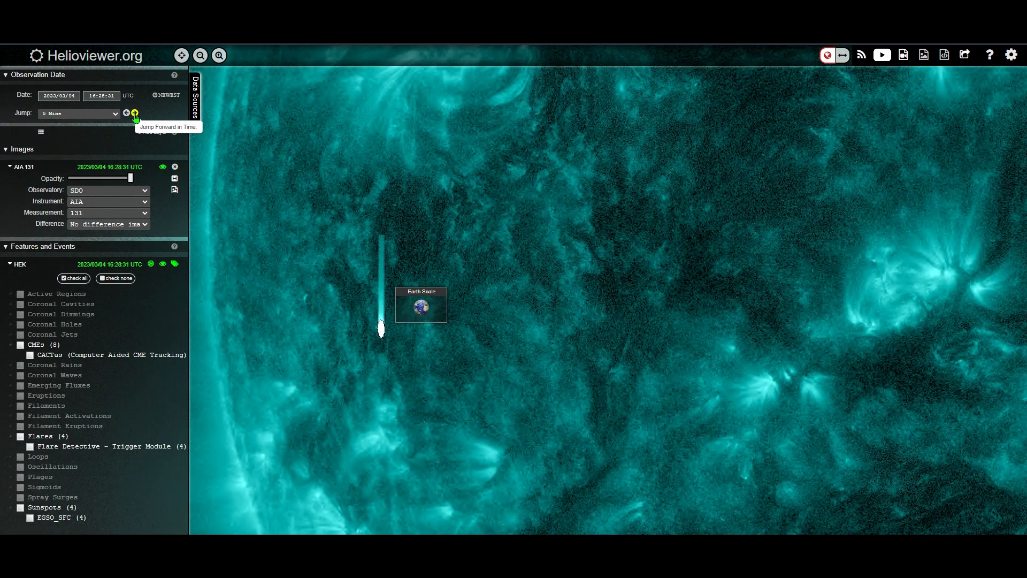
pyautogui.click(135, 112)
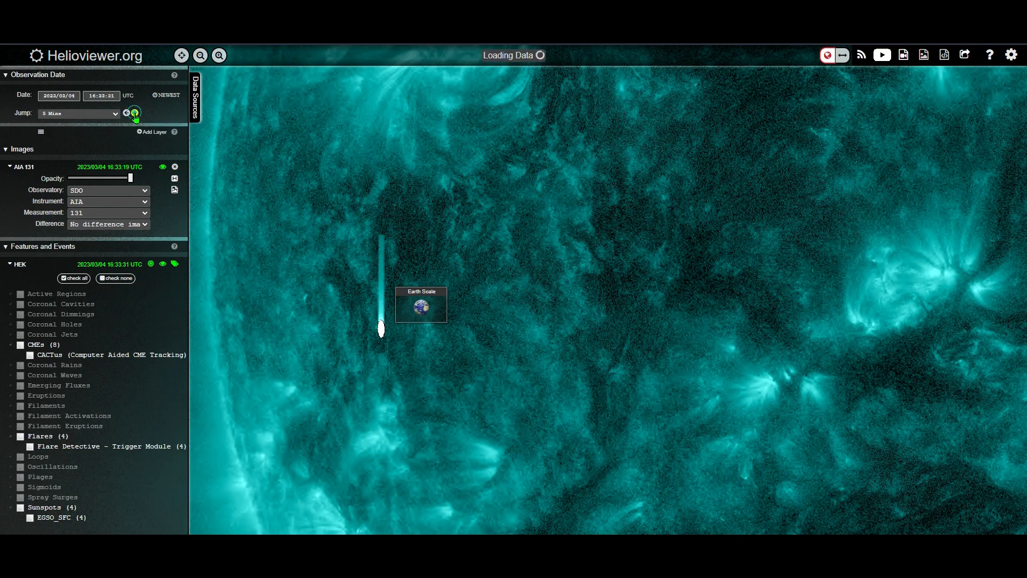
pyautogui.click(134, 112)
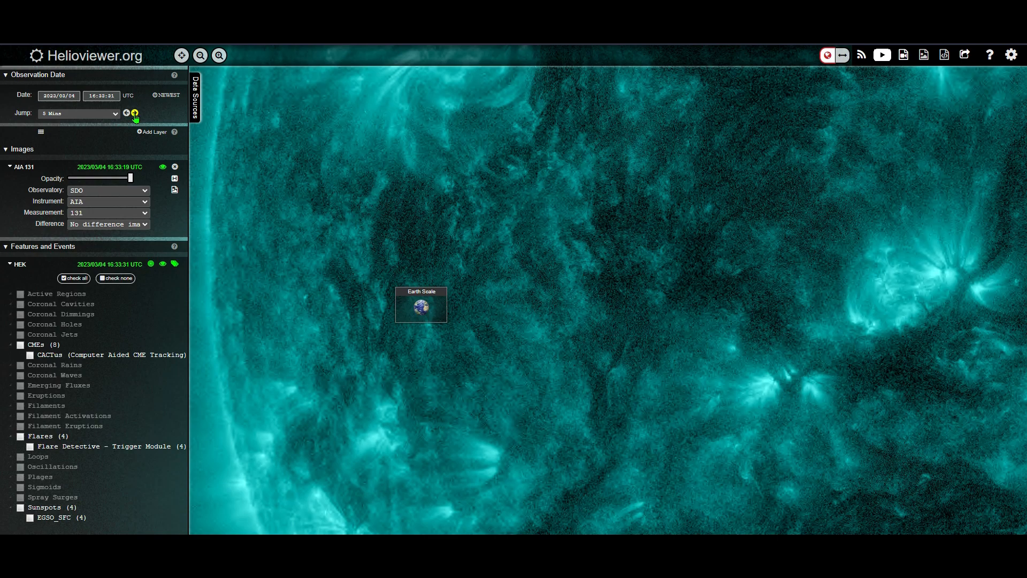
pyautogui.click(126, 113)
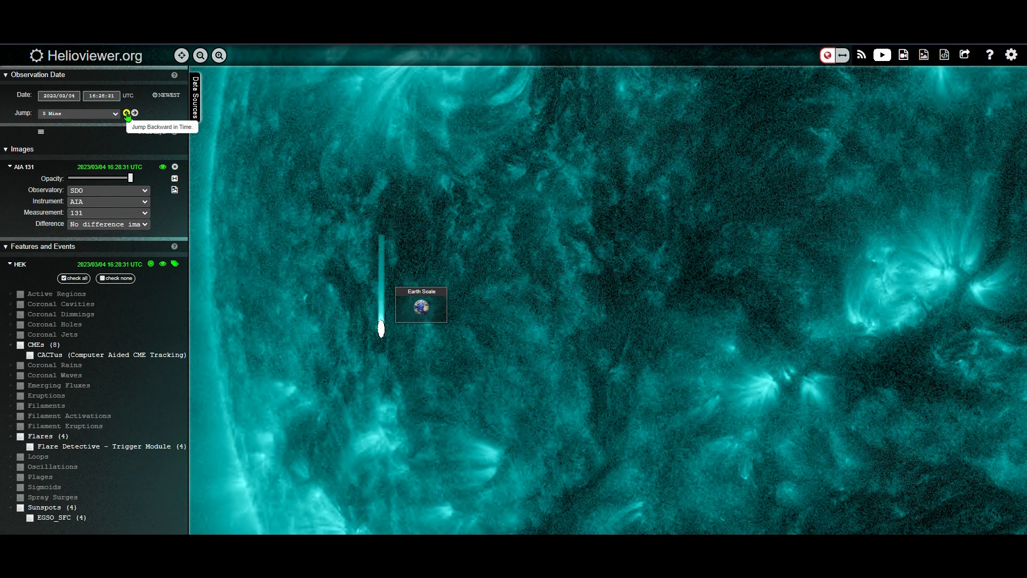
pyautogui.moveTo(197, 235)
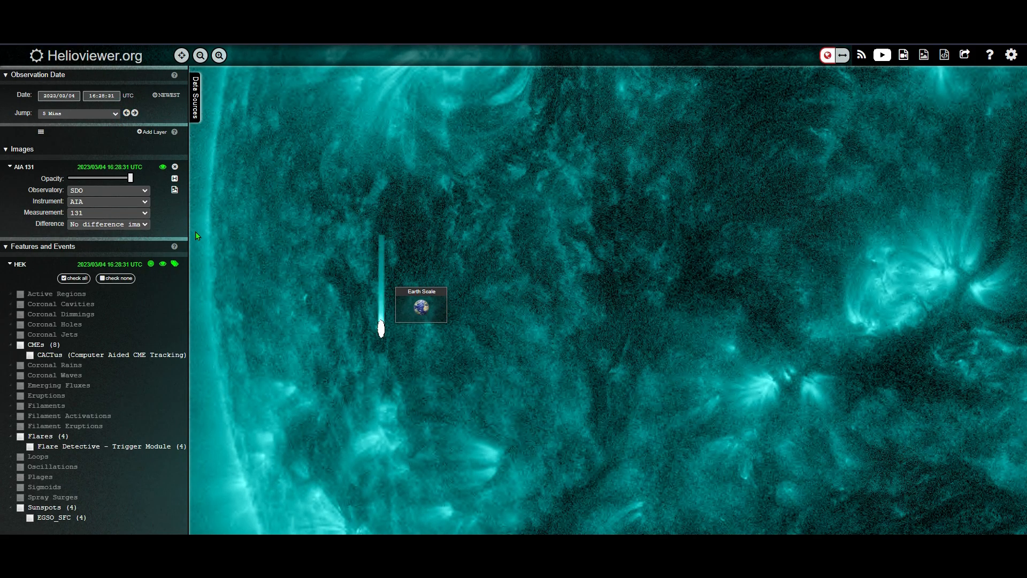
pyautogui.moveTo(160, 105)
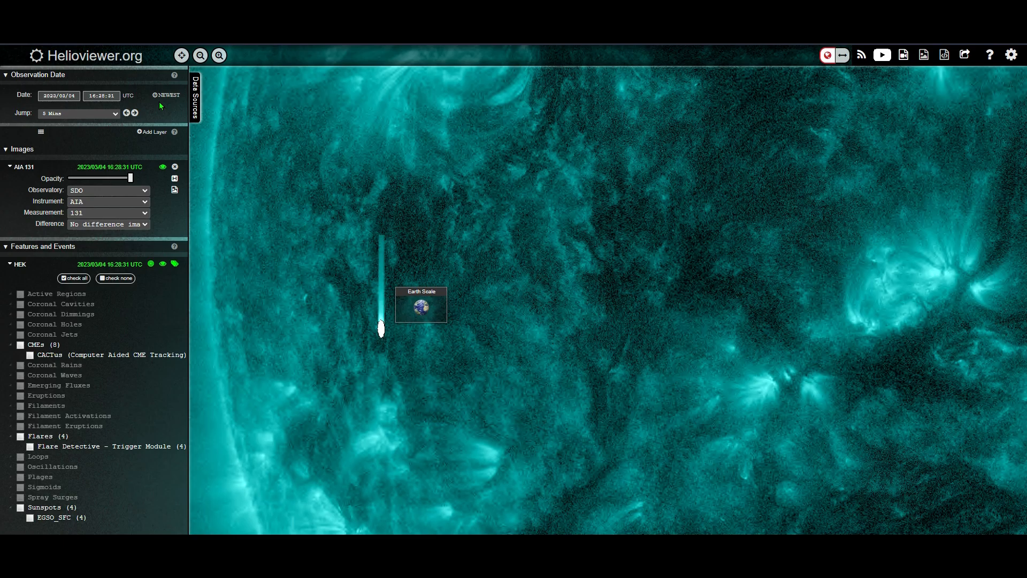
pyautogui.moveTo(412, 357)
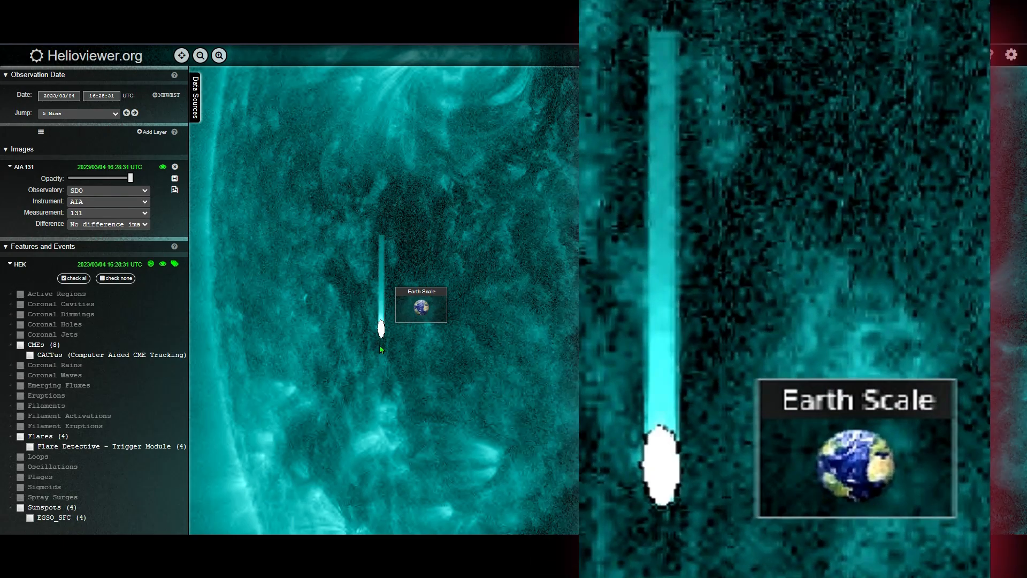
pyautogui.moveTo(384, 322)
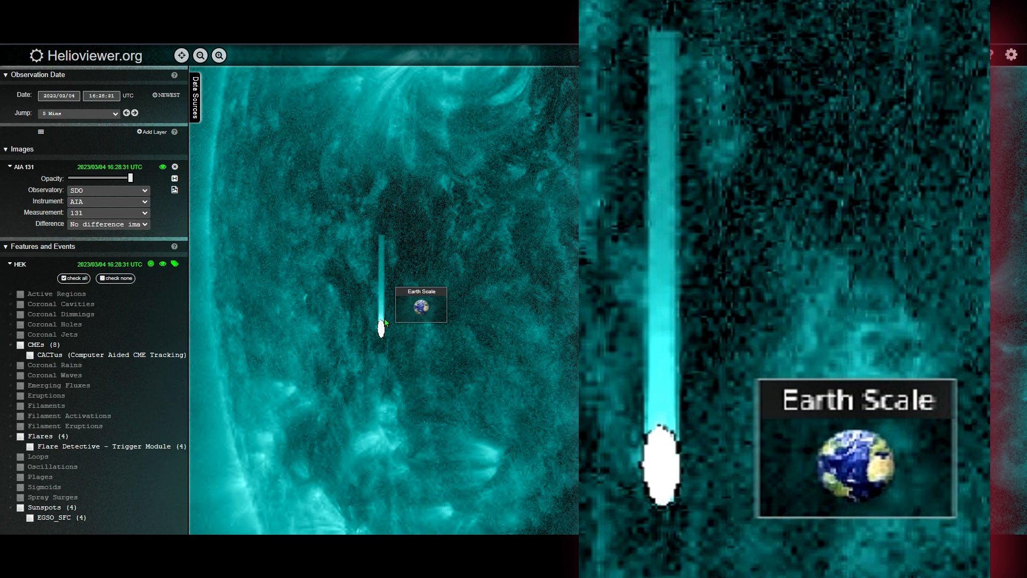
pyautogui.moveTo(383, 243)
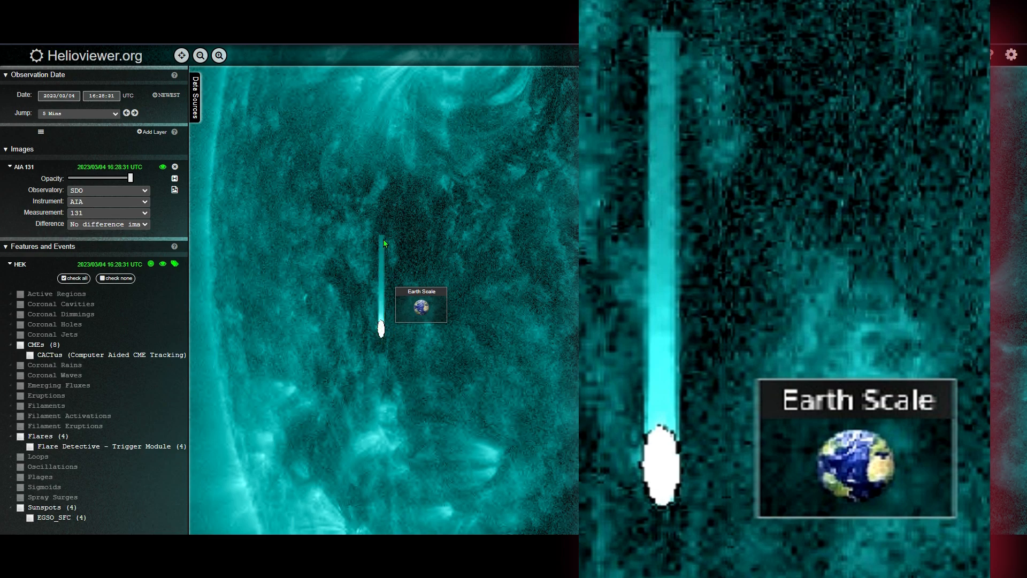
pyautogui.moveTo(475, 237)
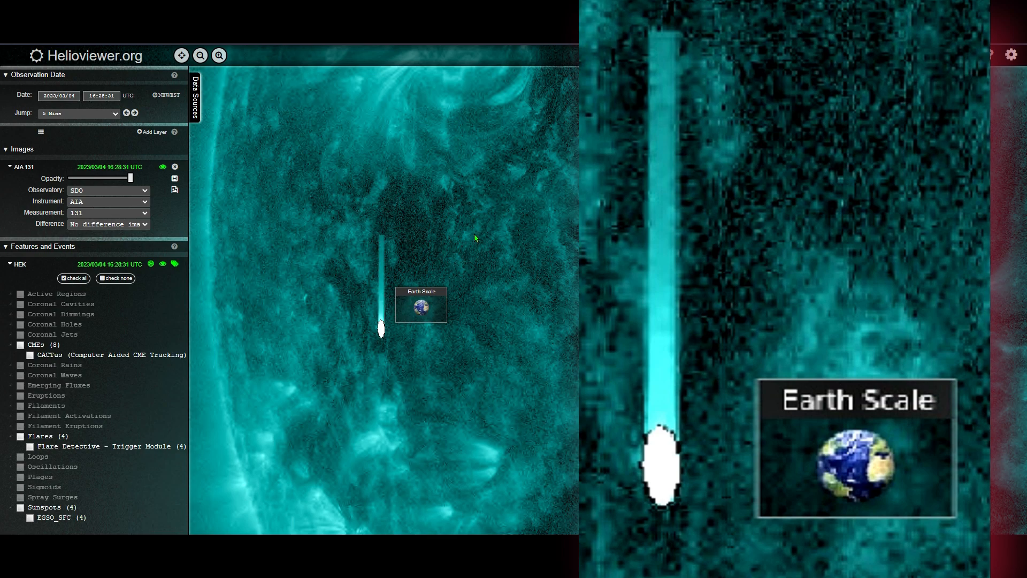
pyautogui.moveTo(217, 183)
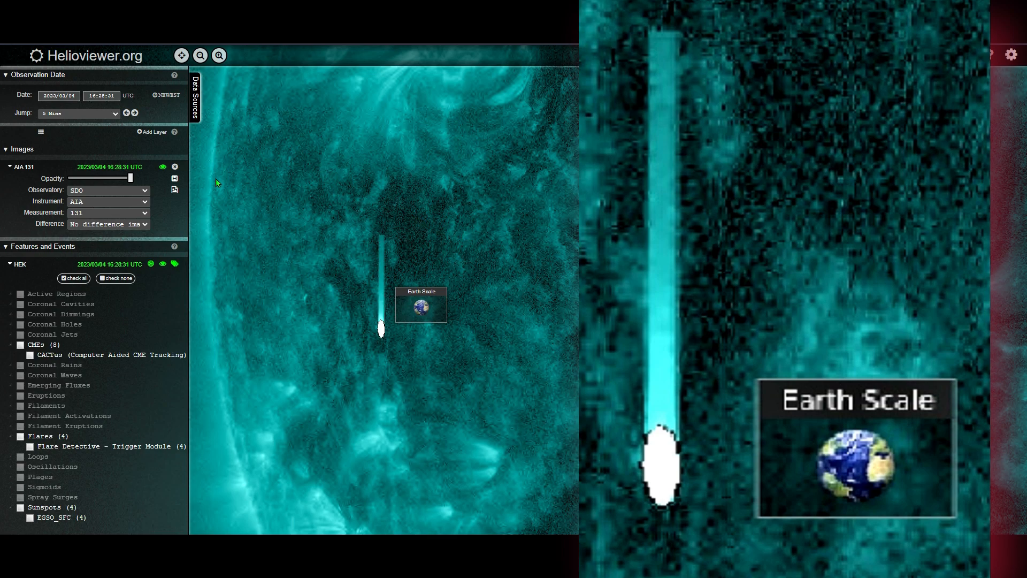
pyautogui.moveTo(488, 238)
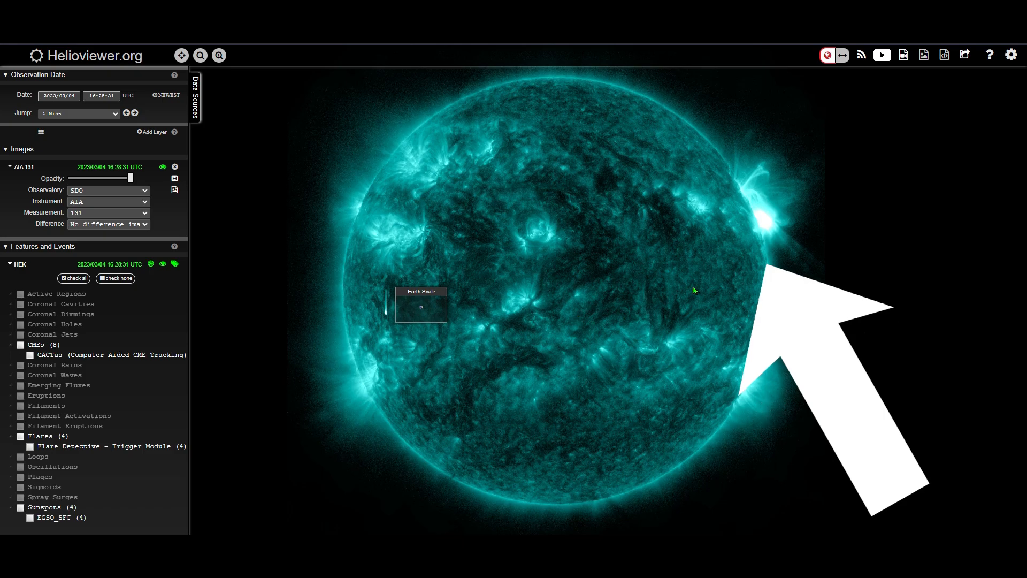
pyautogui.moveTo(794, 191)
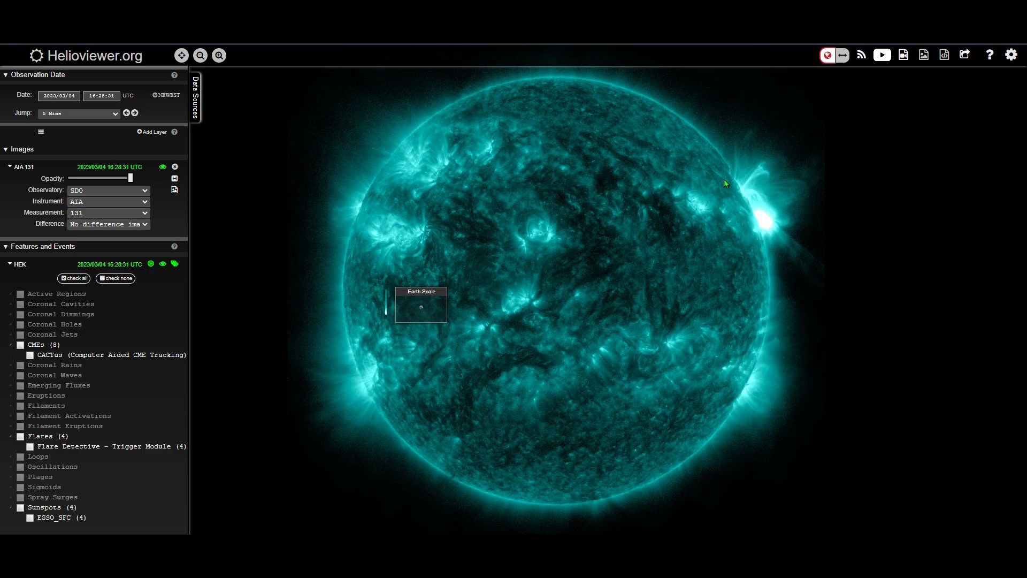
pyautogui.moveTo(756, 249)
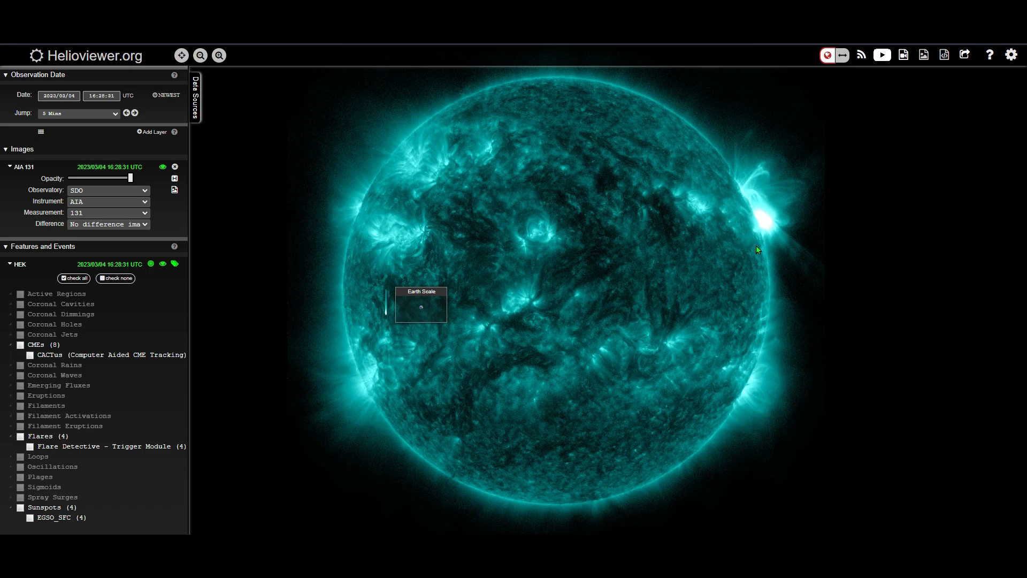
pyautogui.moveTo(411, 322)
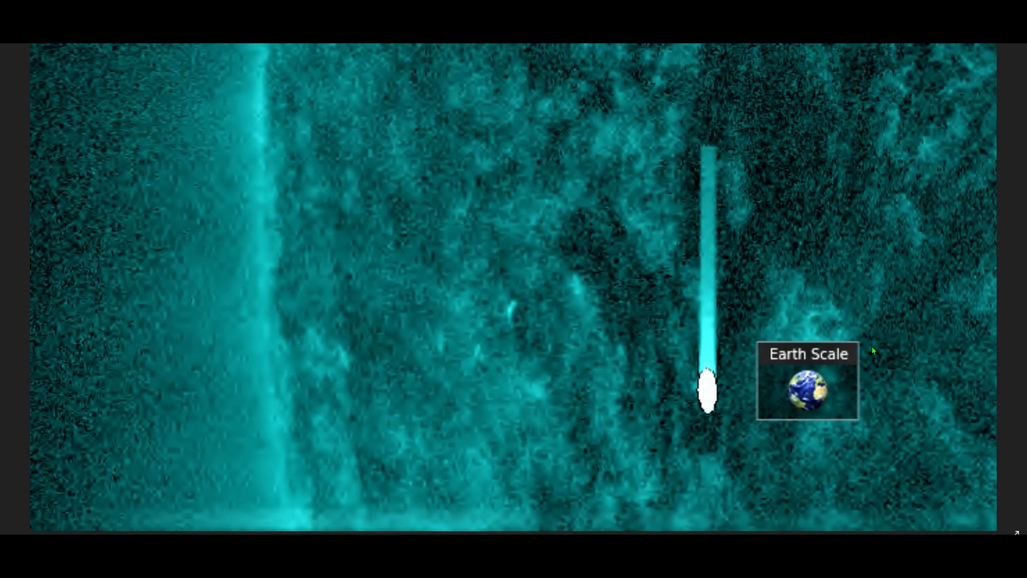
pyautogui.moveTo(641, 328)
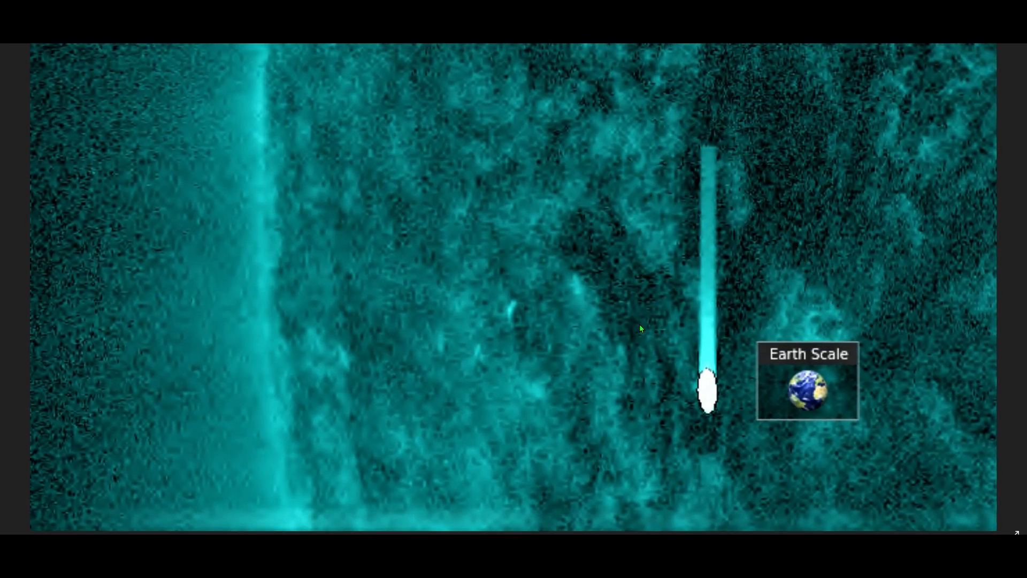
pyautogui.moveTo(731, 437)
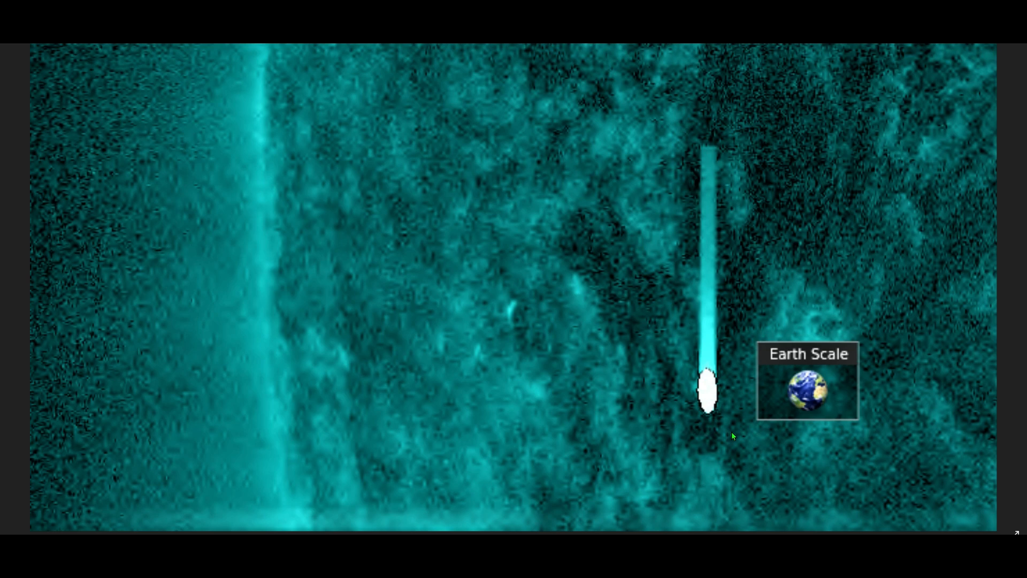
pyautogui.moveTo(706, 368)
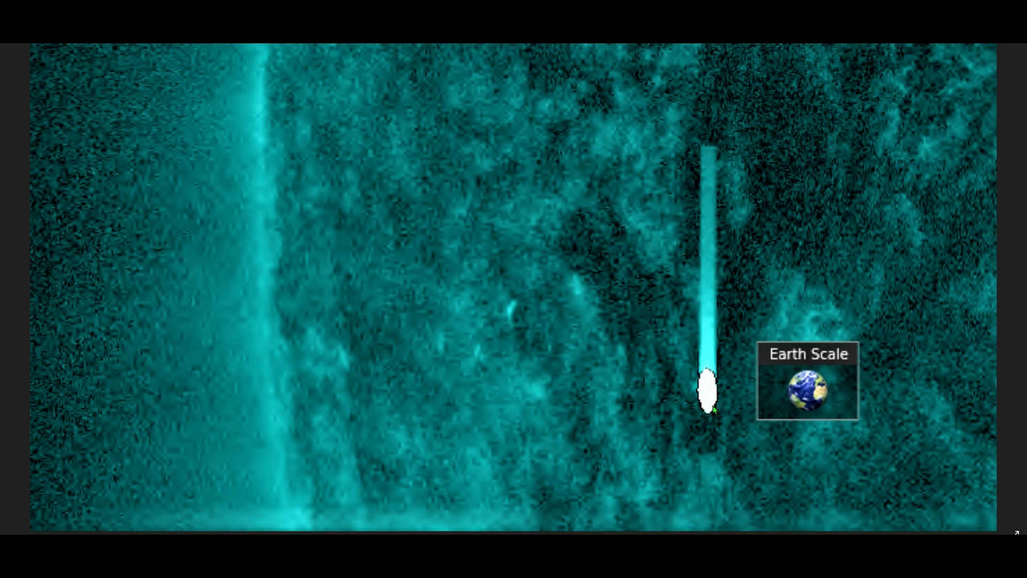
pyautogui.moveTo(706, 401)
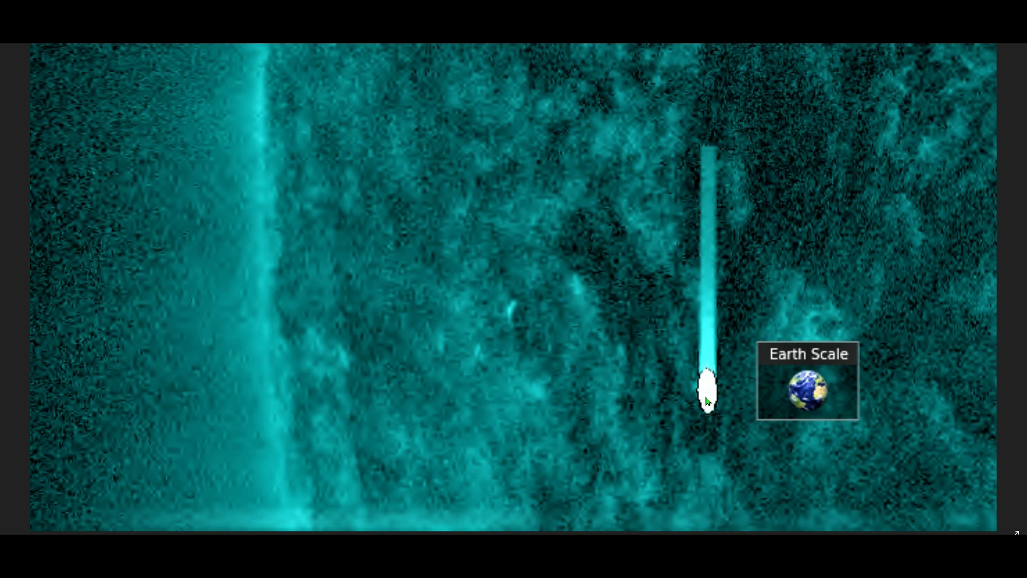
pyautogui.moveTo(727, 390)
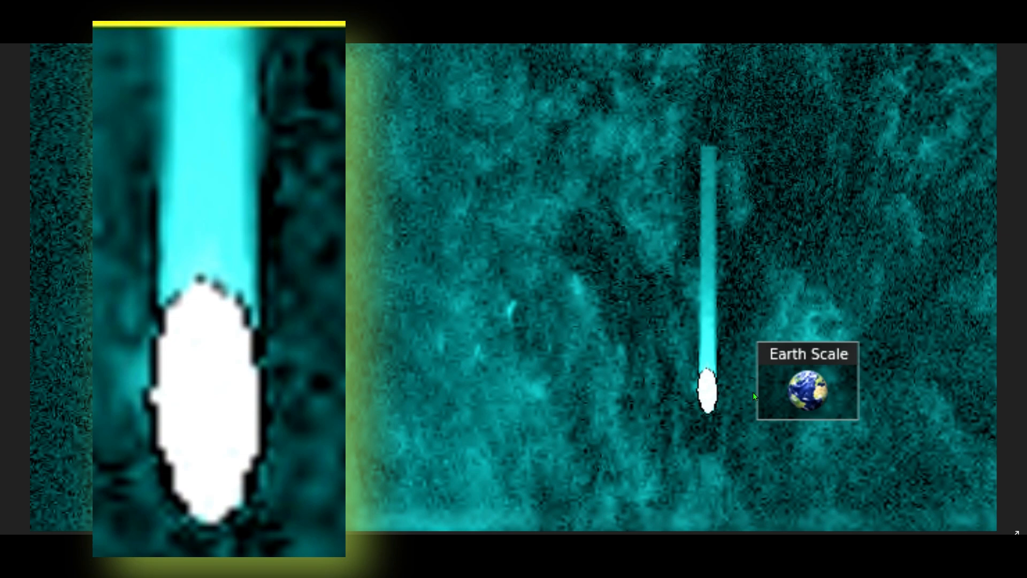
pyautogui.moveTo(730, 392)
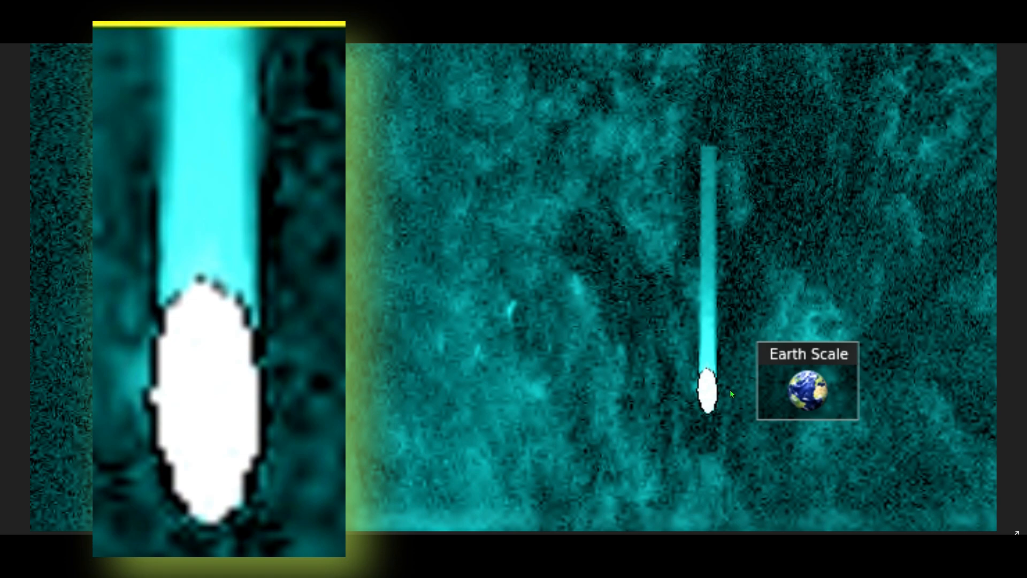
pyautogui.moveTo(848, 330)
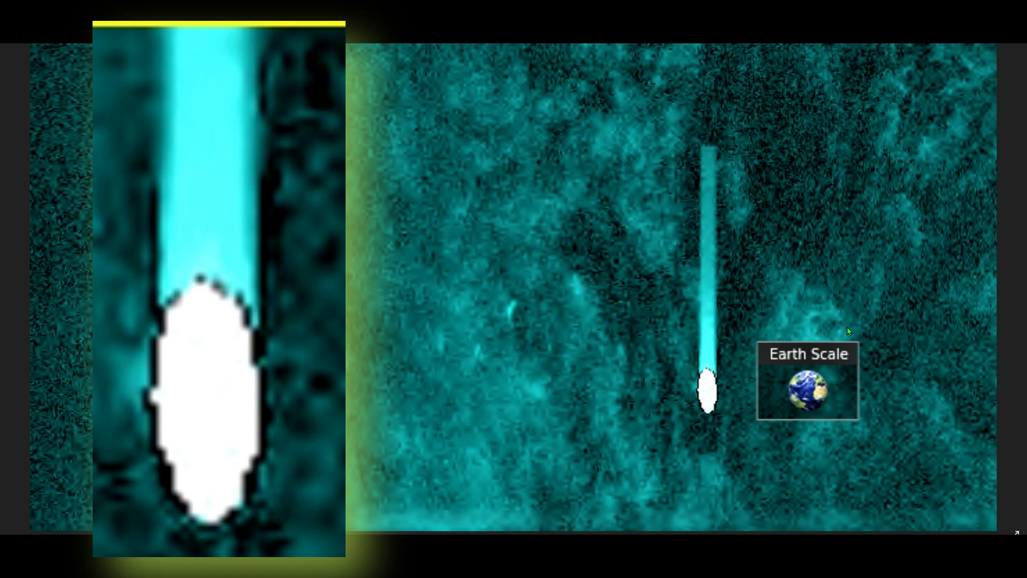
pyautogui.moveTo(729, 420)
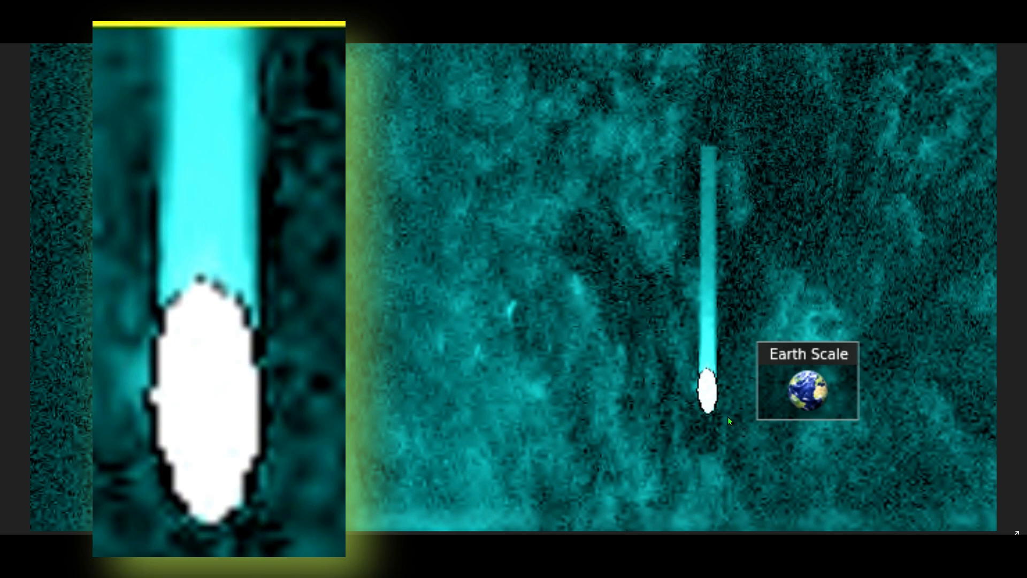
pyautogui.moveTo(721, 359)
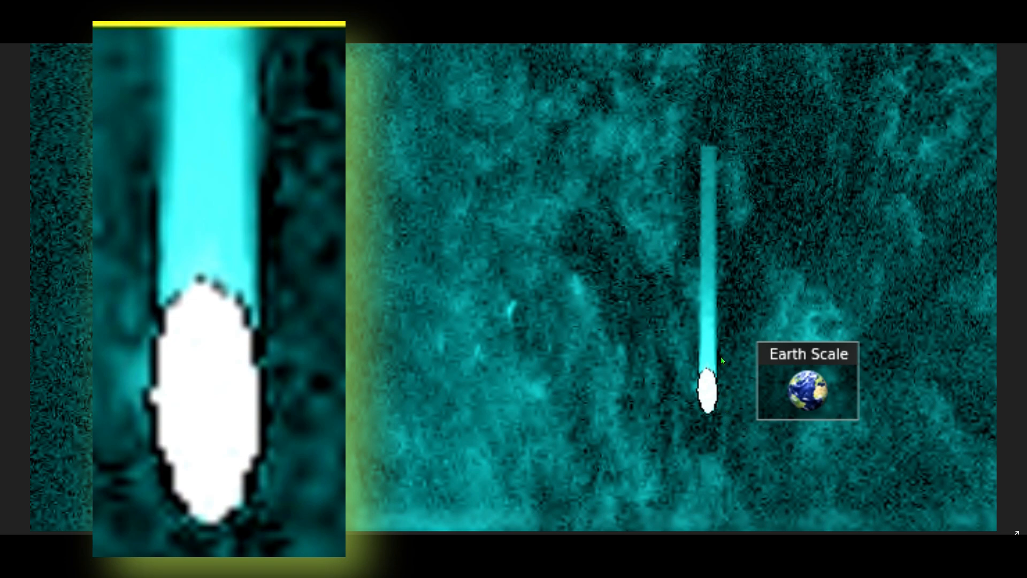
pyautogui.moveTo(699, 421)
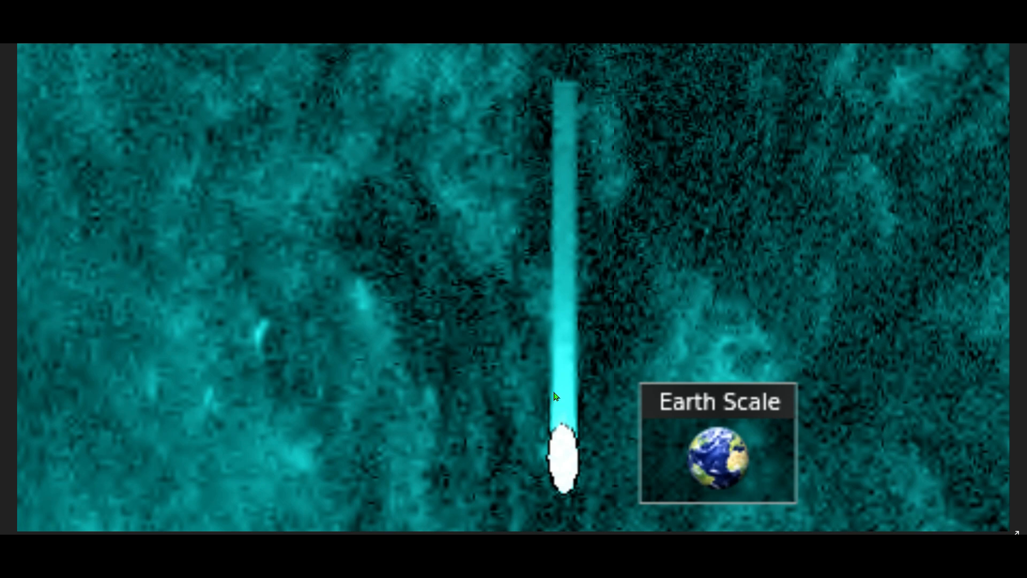
pyautogui.moveTo(566, 87)
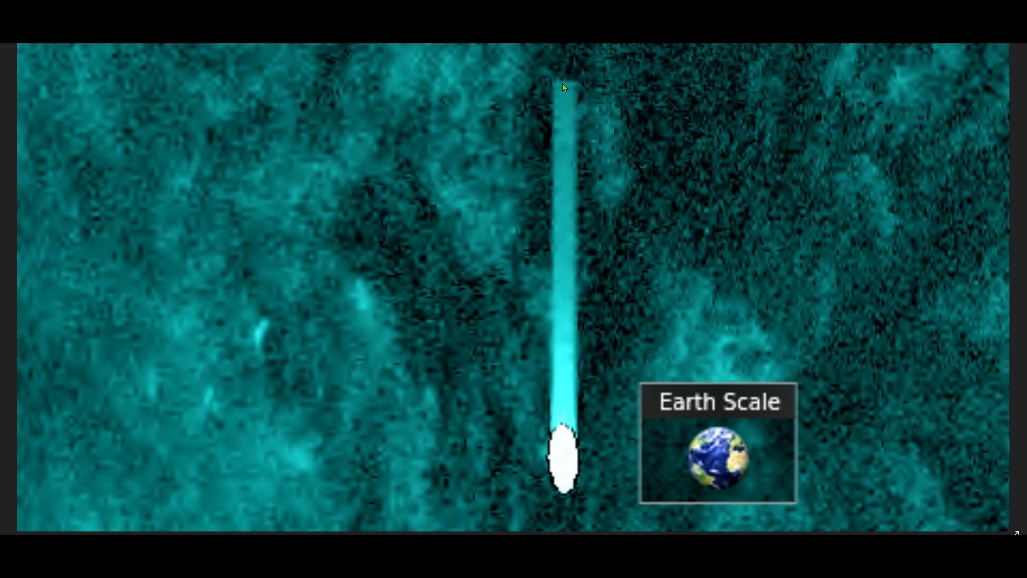
pyautogui.moveTo(589, 102)
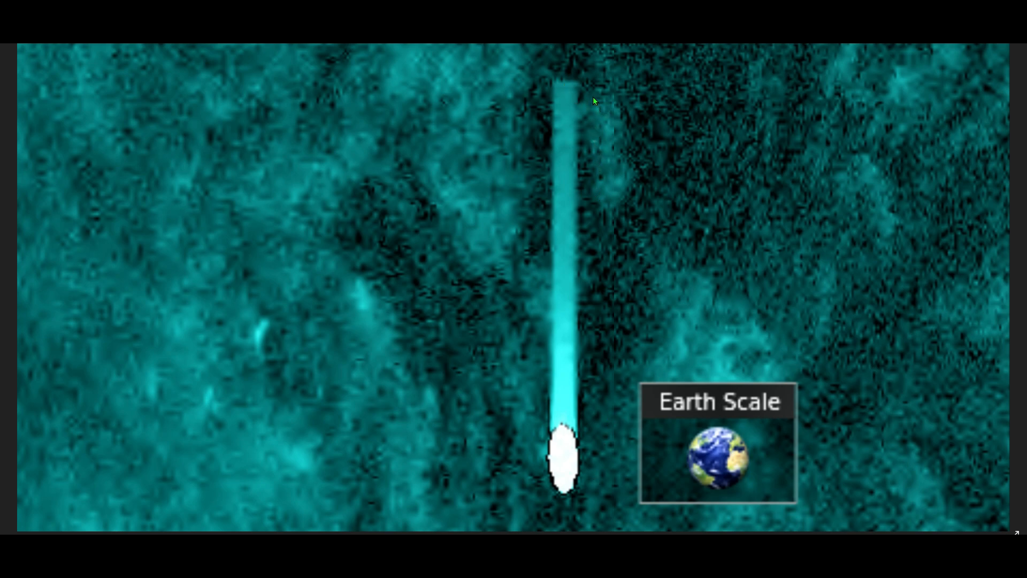
pyautogui.moveTo(589, 435)
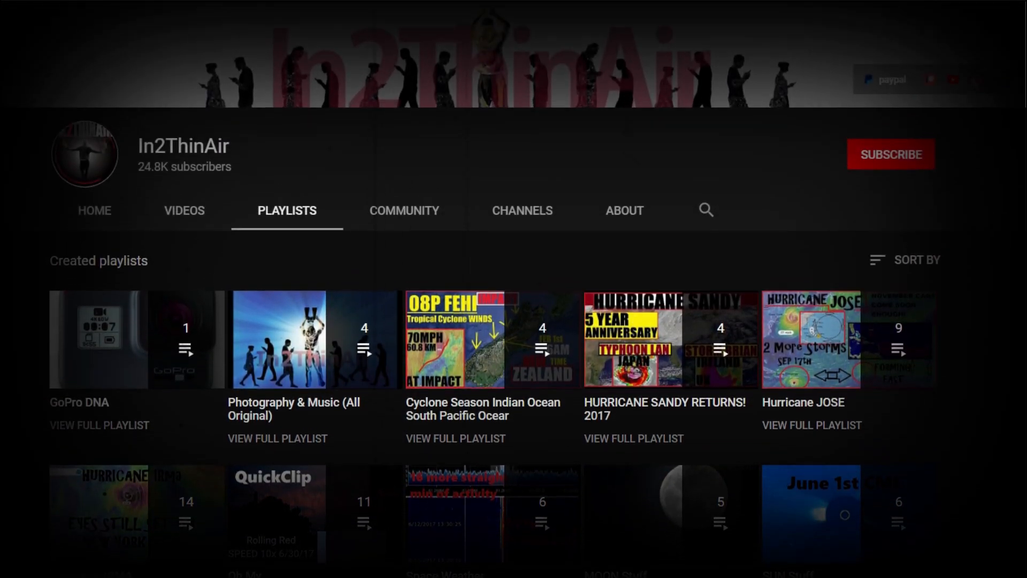
# Step: Subscribe to the channel and show its All / Personalized / None notification choices
pyautogui.scroll(3)
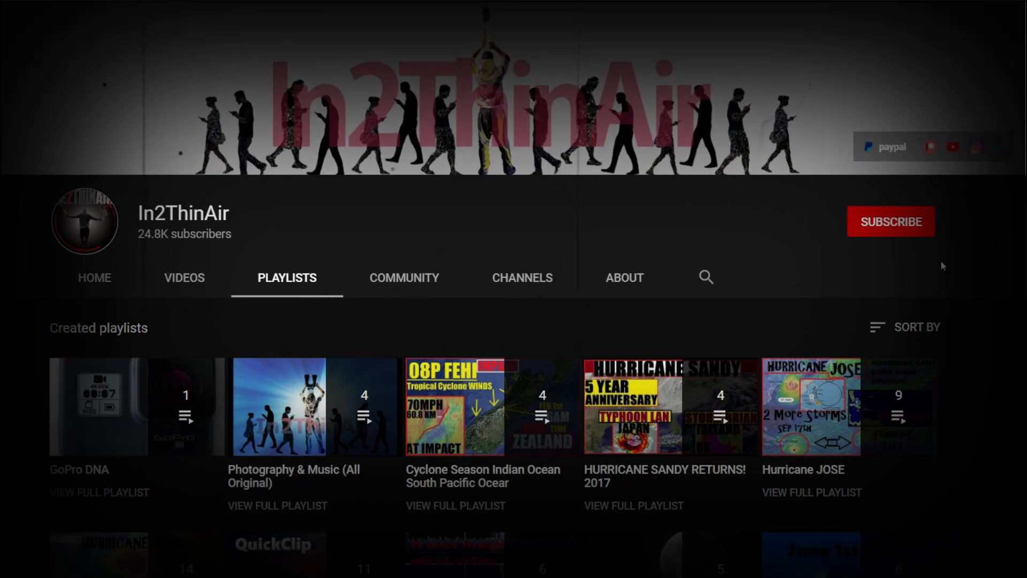
pyautogui.click(891, 222)
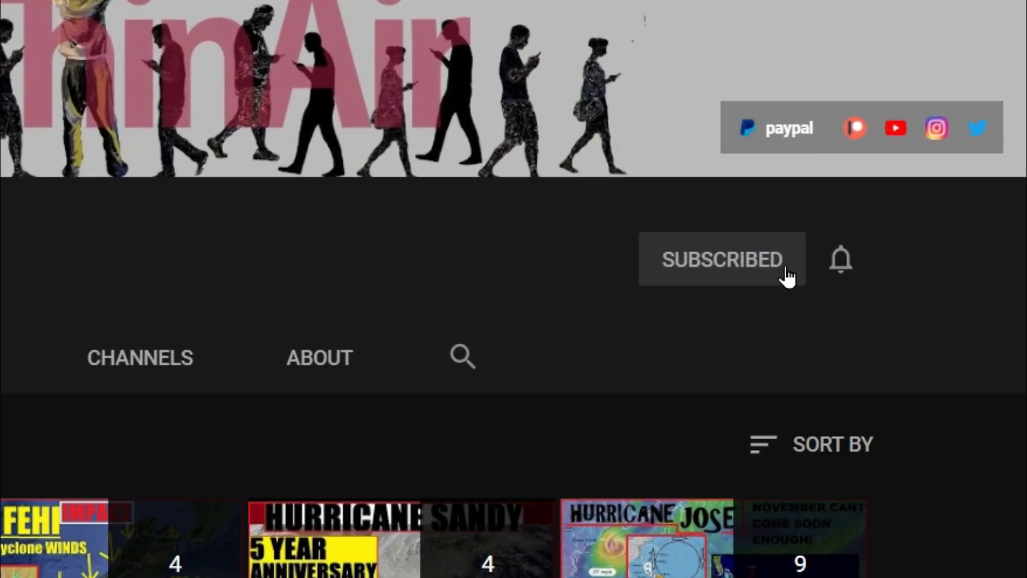
pyautogui.click(841, 259)
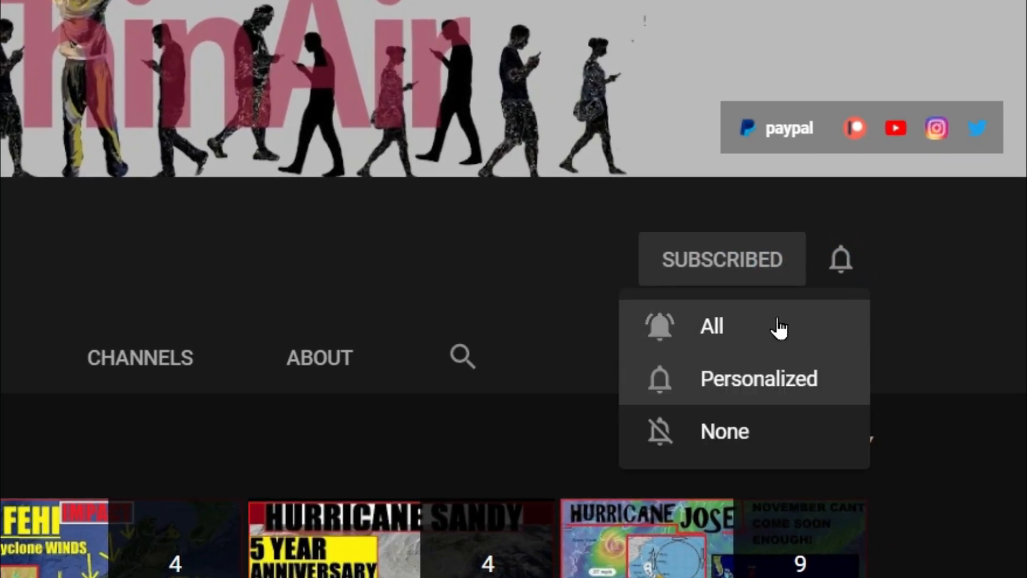